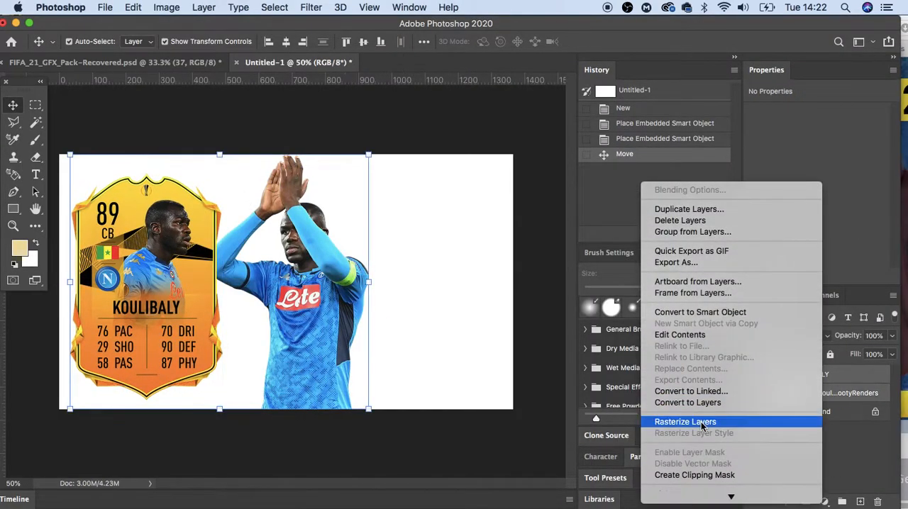
# Rasterize the placed Koulibaly card and player render layers into pixel layers.
pyautogui.click(684, 422)
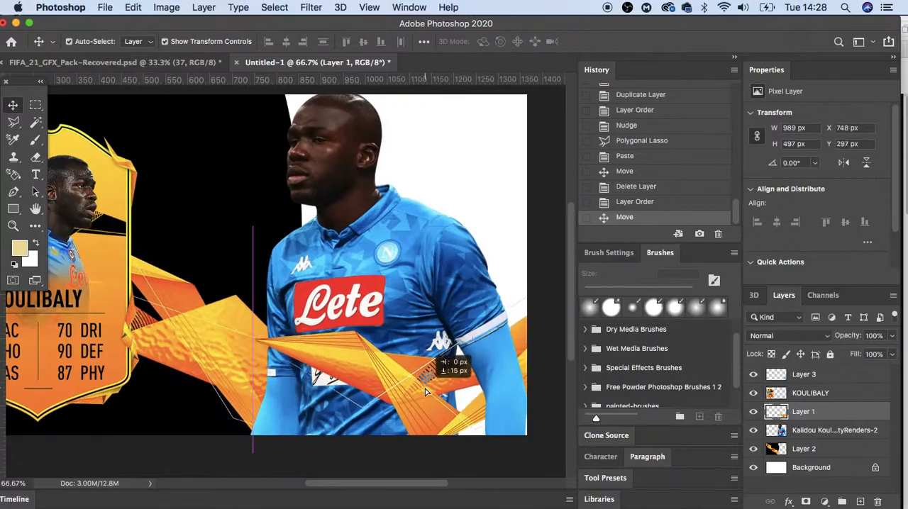
# Commit the orange shape in its new position around the player.
pyautogui.click(274, 7)
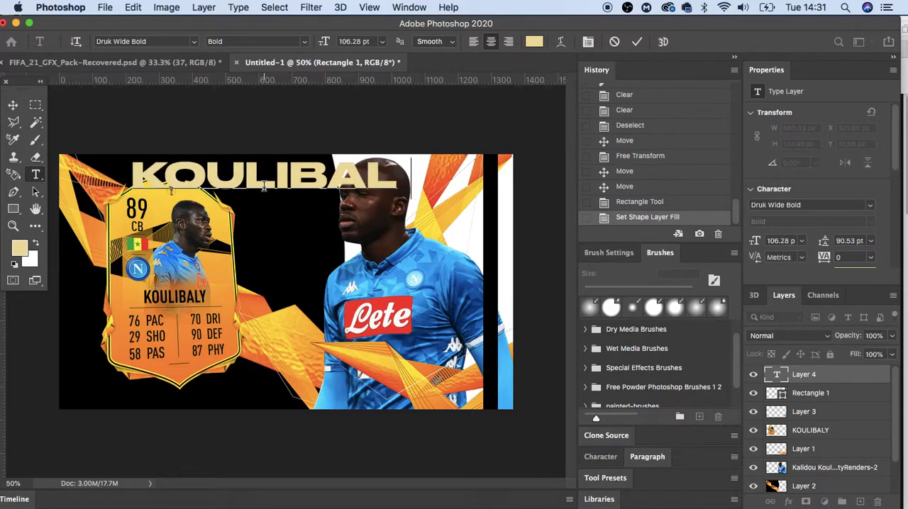
# Type 'KOULIBALY' in Druk Wide Bold across the top of the design.
pyautogui.write('KOULIBALY RTTF REVIE')
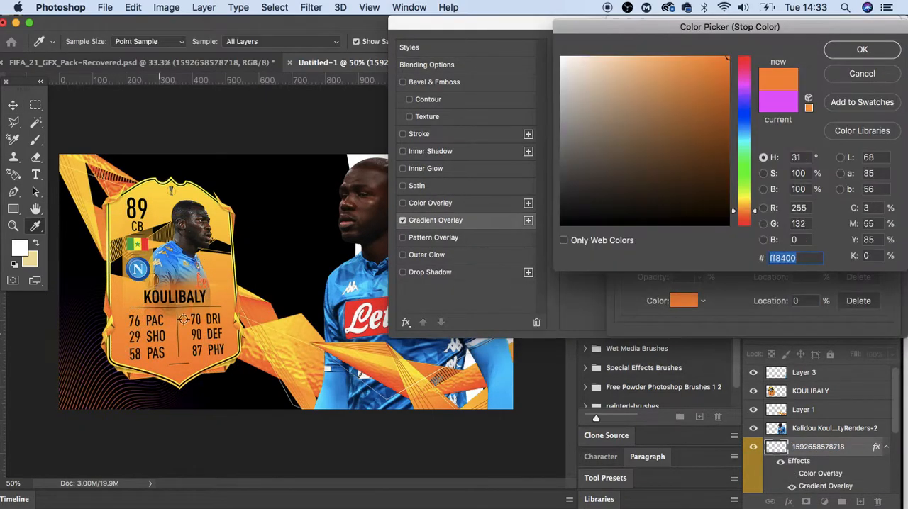
# Confirm orange ff8400 as the gradient overlay's colour stop on the line pattern.
pyautogui.click(862, 49)
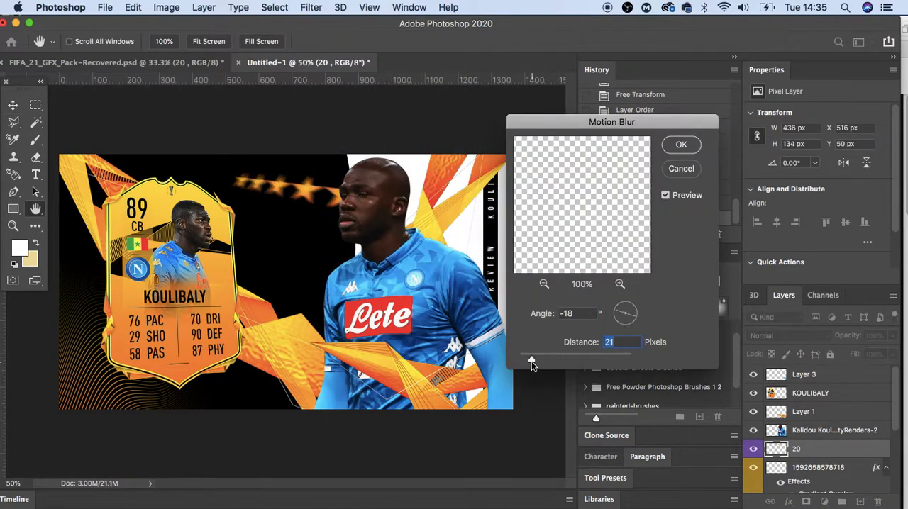
# Apply Motion Blur (angle -18, distance 21) to the row of stars.
pyautogui.click(680, 145)
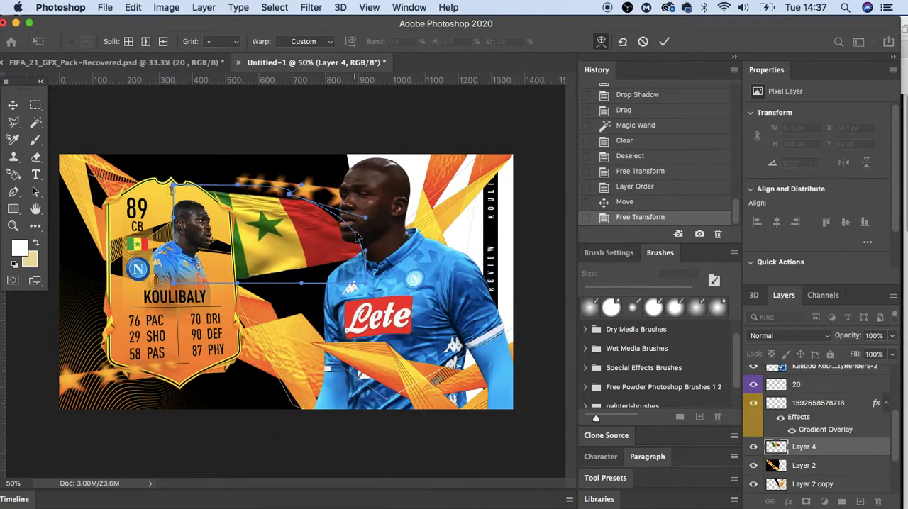
# Warp the Senegal flag into a wave behind the player.
pyautogui.click(310, 7)
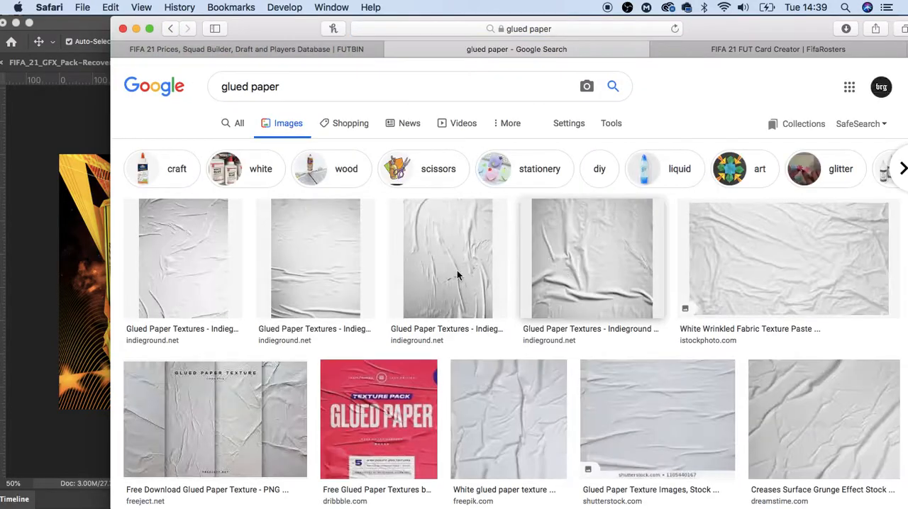
# Scroll the glued paper image results and open Indieground's Glued Paper Textures page.
pyautogui.scroll(-3)
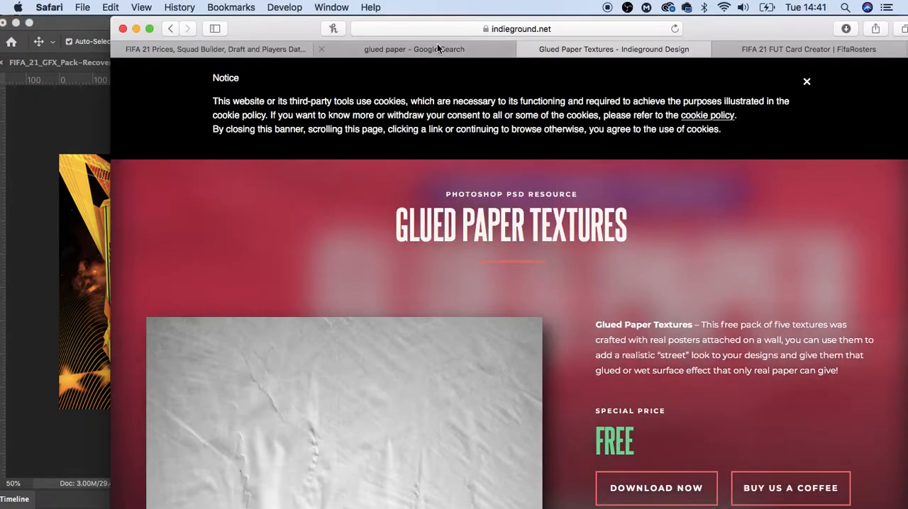
pyautogui.click(612, 49)
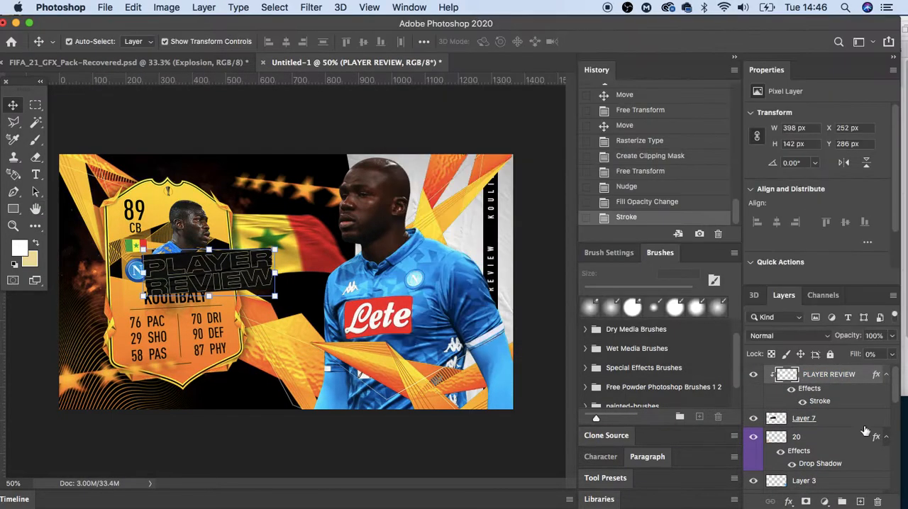
# Tilt the PLAYER REVIEW block about two degrees and move it below the card.
pyautogui.moveTo(209, 273); pyautogui.dragTo(246, 372)
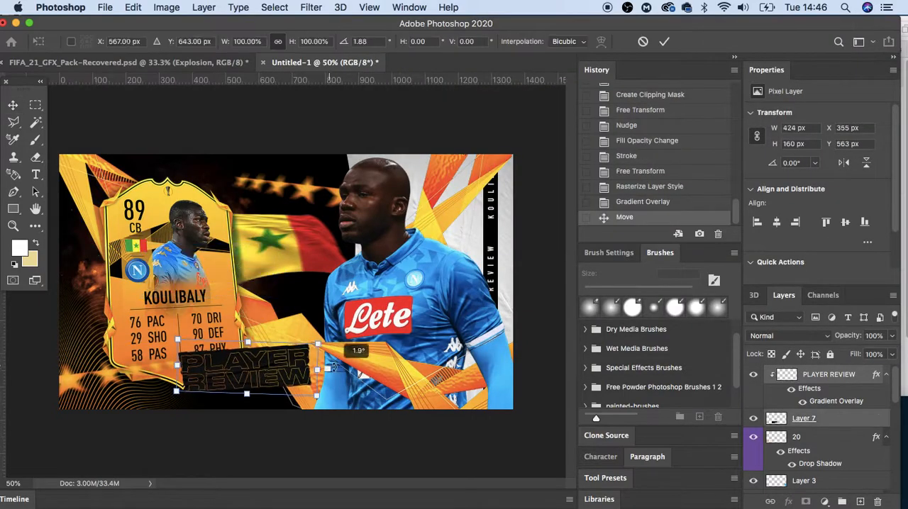